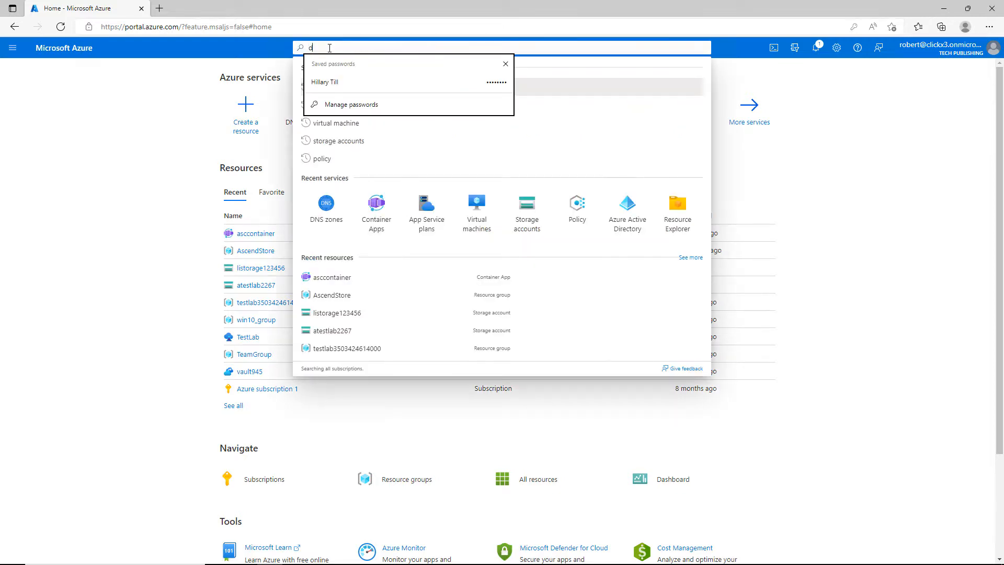
Search the portal for 'dns zones' and go to the DNS zones service
{"action": "type", "text": "ns zones"}
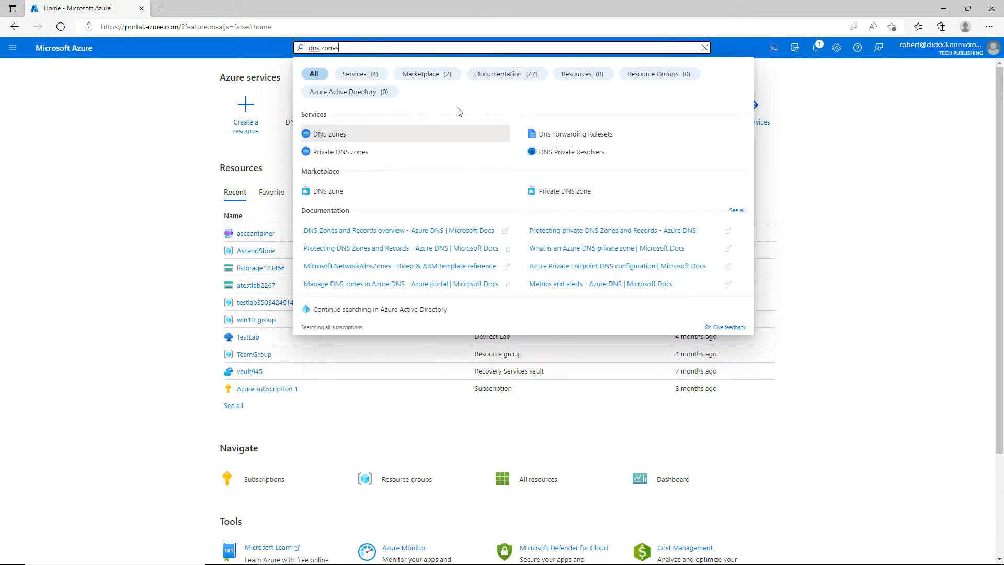
{"action": "mouse_move", "coordinate": [329, 133]}
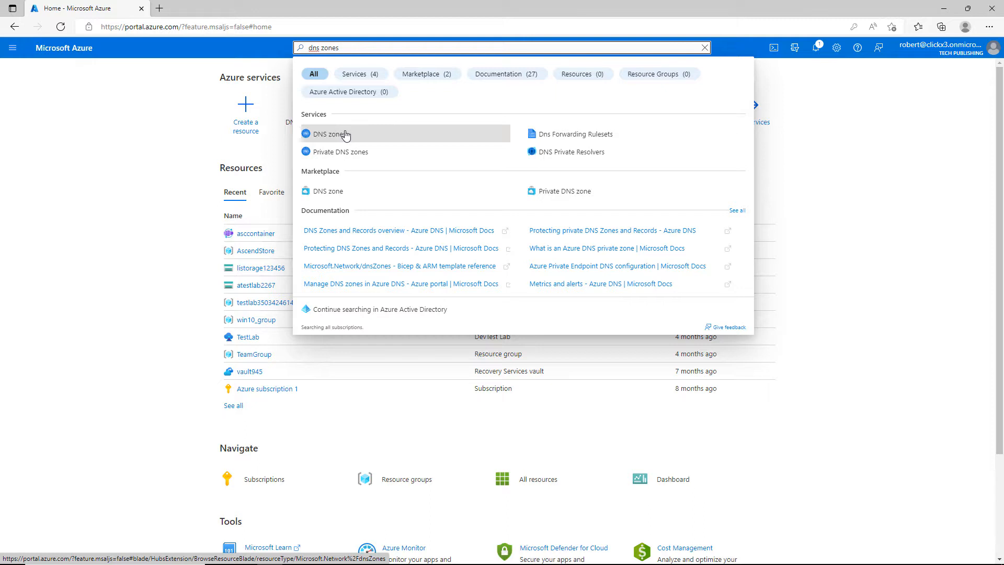
{"action": "left_click", "coordinate": [332, 134]}
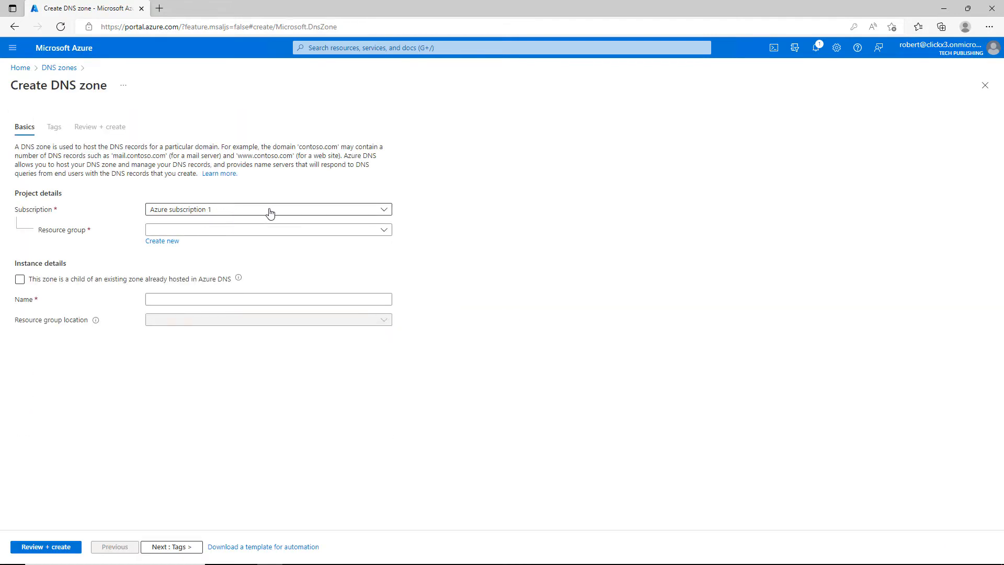
Name the zone techpub.us in resource group AscendStore, leaving the child-zone option off
{"action": "left_click", "coordinate": [268, 230]}
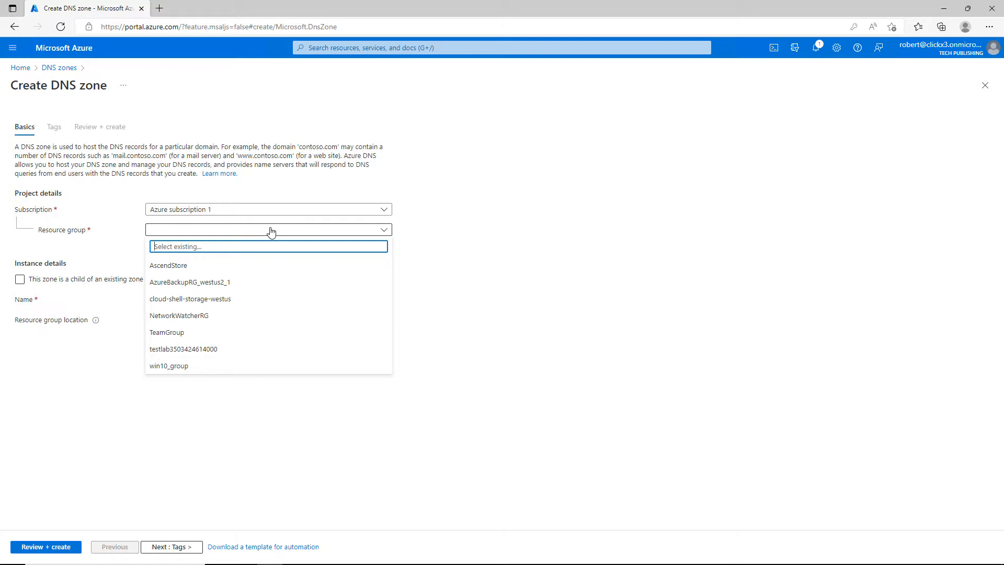
{"action": "left_click", "coordinate": [168, 264]}
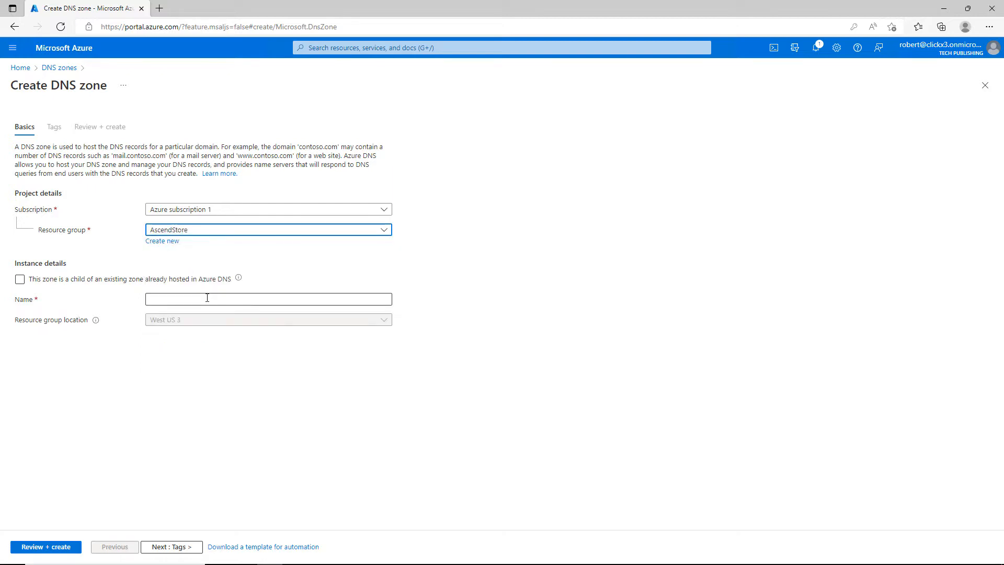
{"action": "left_click", "coordinate": [19, 279]}
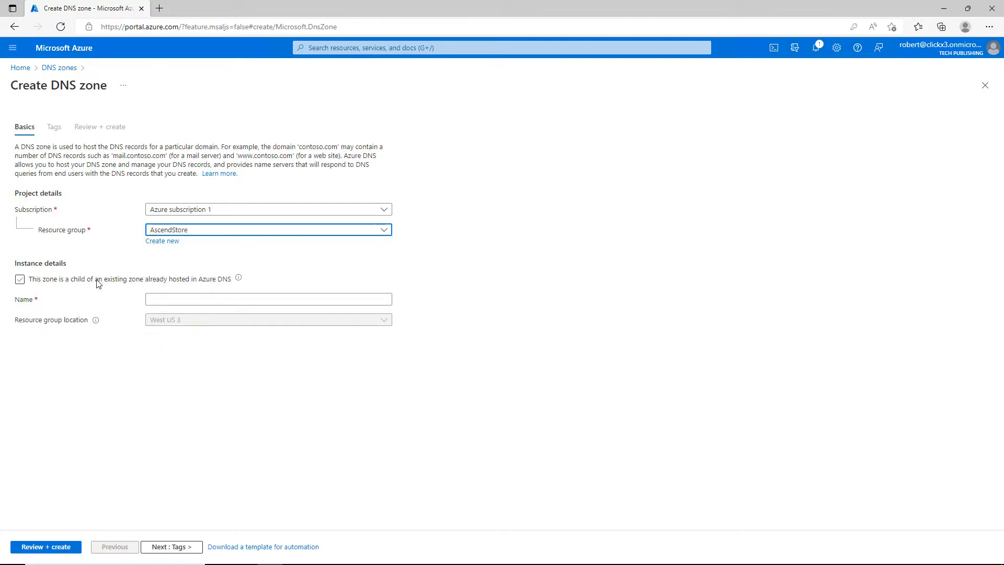
{"action": "left_click", "coordinate": [20, 279]}
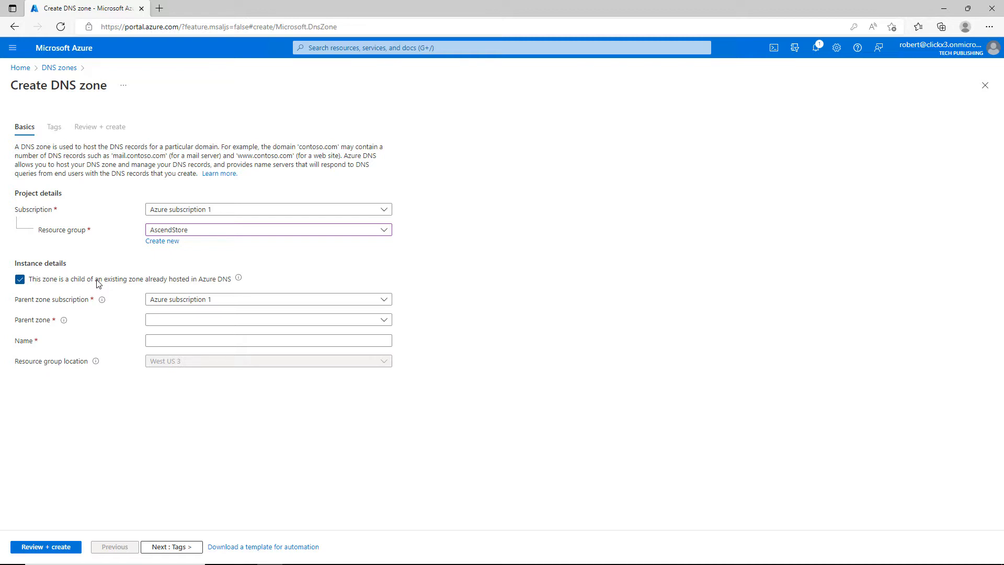
{"action": "left_click", "coordinate": [20, 279]}
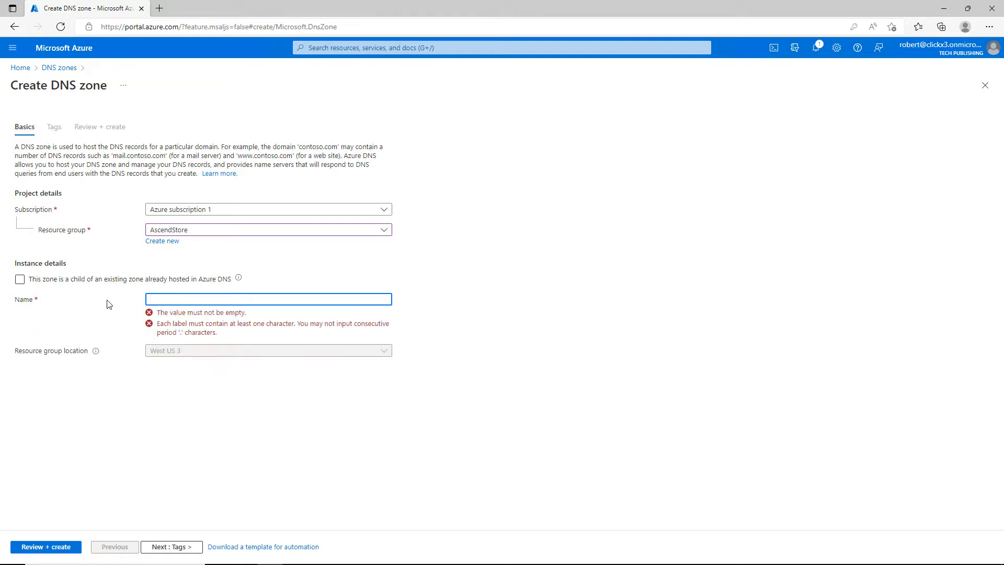
{"action": "type", "text": "techpub.us"}
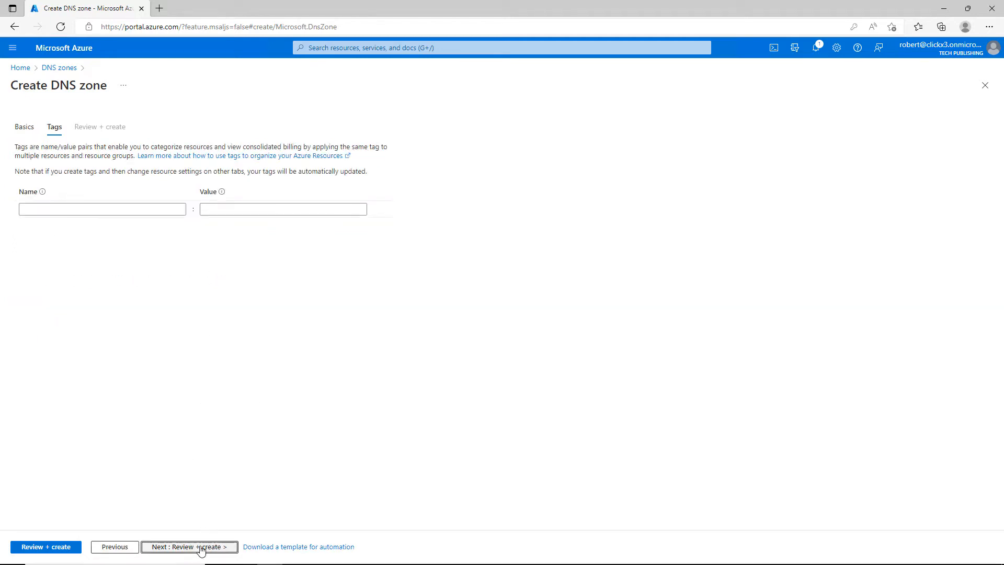
Review and submit creation of the techpub.us zone, waiting for deployment to complete
{"action": "left_click", "coordinate": [189, 547]}
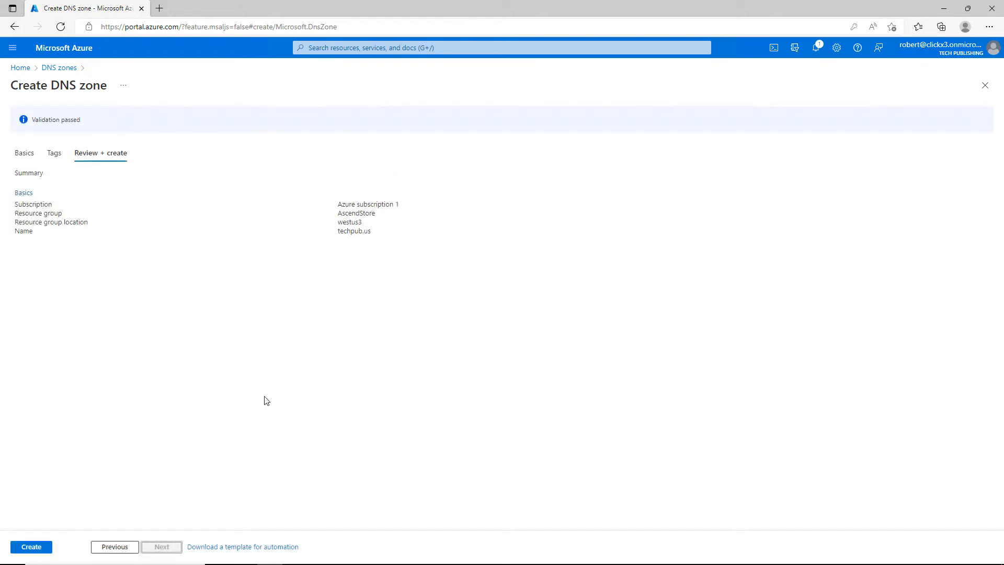
{"action": "mouse_move", "coordinate": [225, 439]}
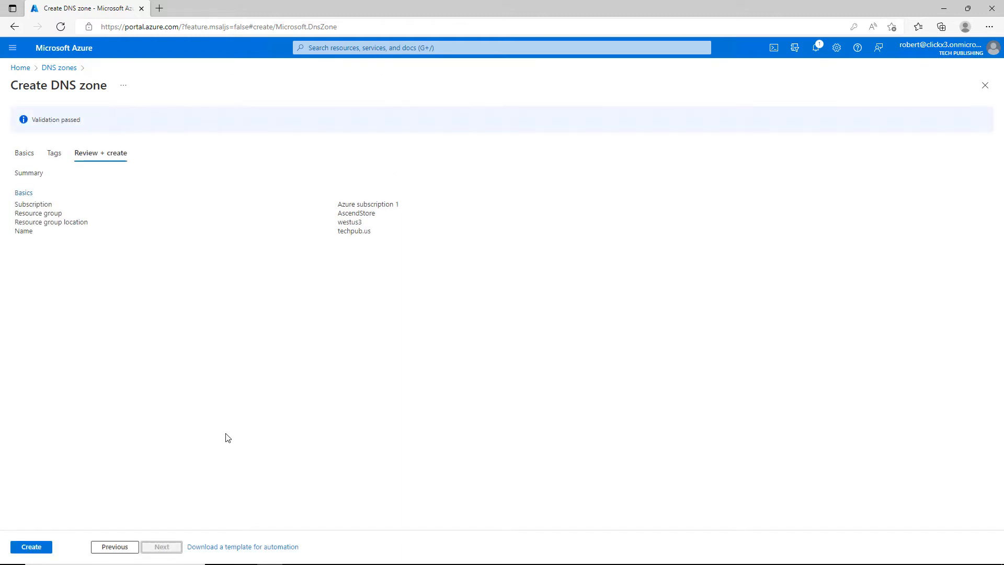
{"action": "left_click", "coordinate": [30, 546]}
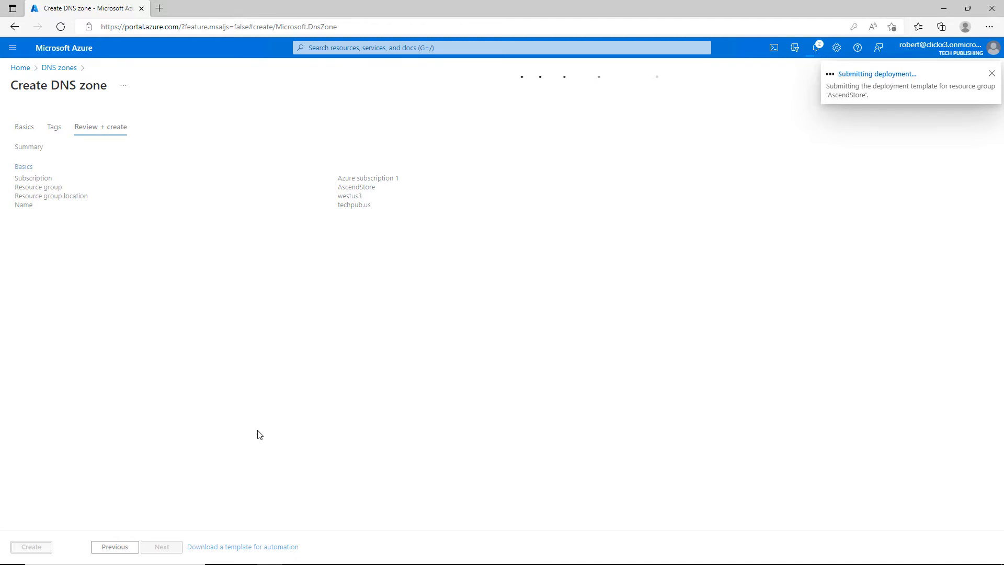
{"action": "left_click", "coordinate": [30, 546]}
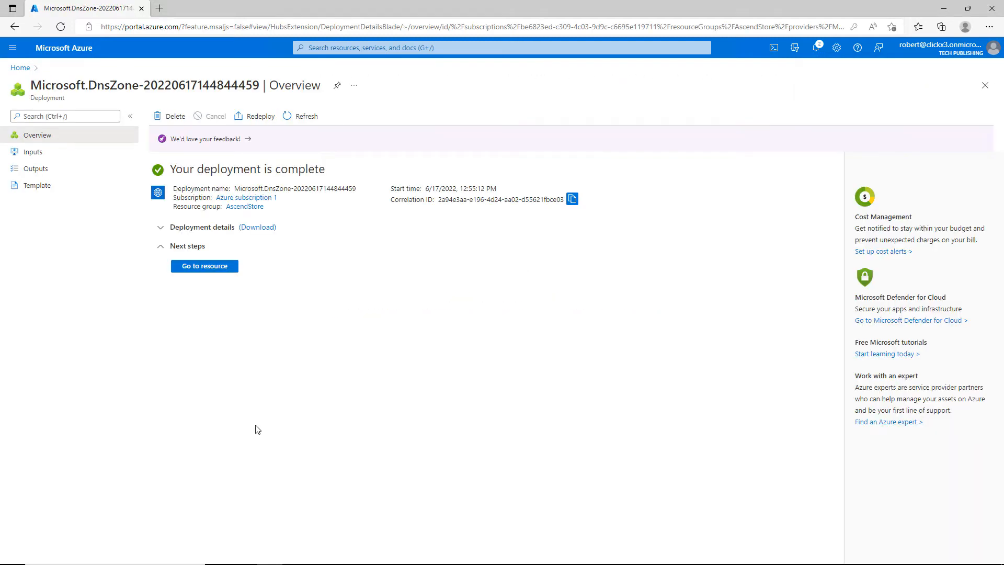
Go to the new techpub.us zone's overview with its name servers and default NS/SOA records
{"action": "left_click", "coordinate": [204, 266]}
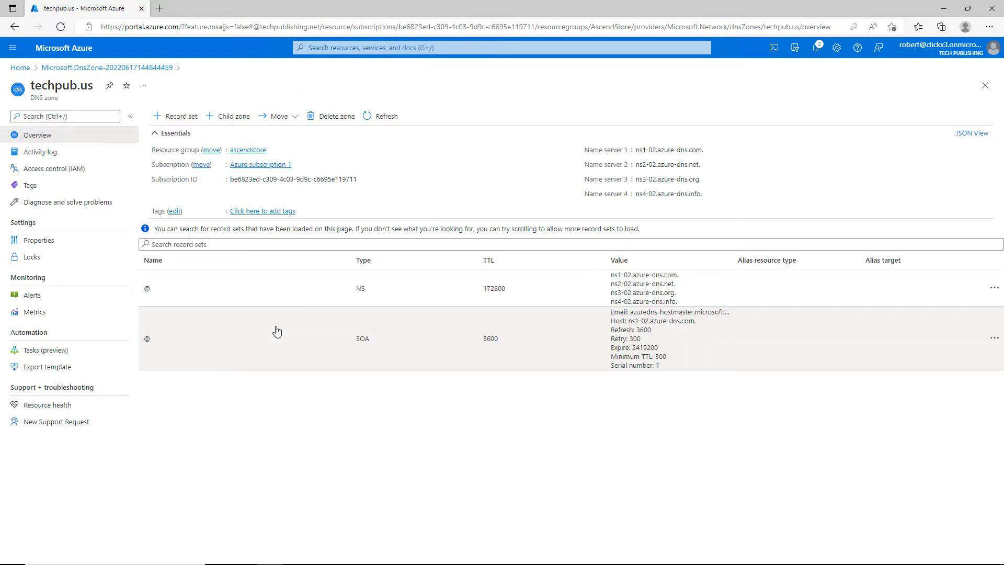
{"action": "mouse_move", "coordinate": [542, 188]}
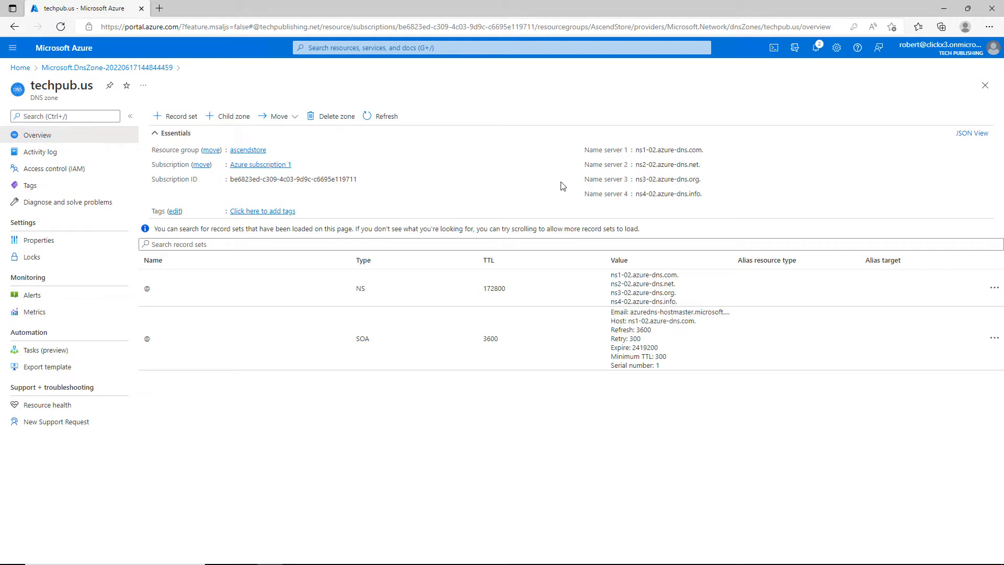
{"action": "mouse_move", "coordinate": [726, 164]}
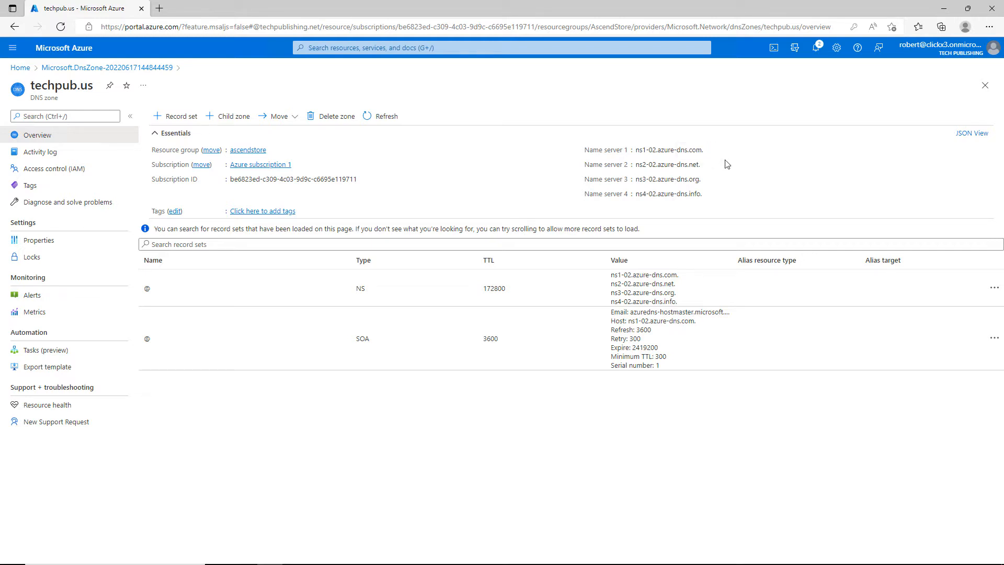
{"action": "mouse_move", "coordinate": [719, 193]}
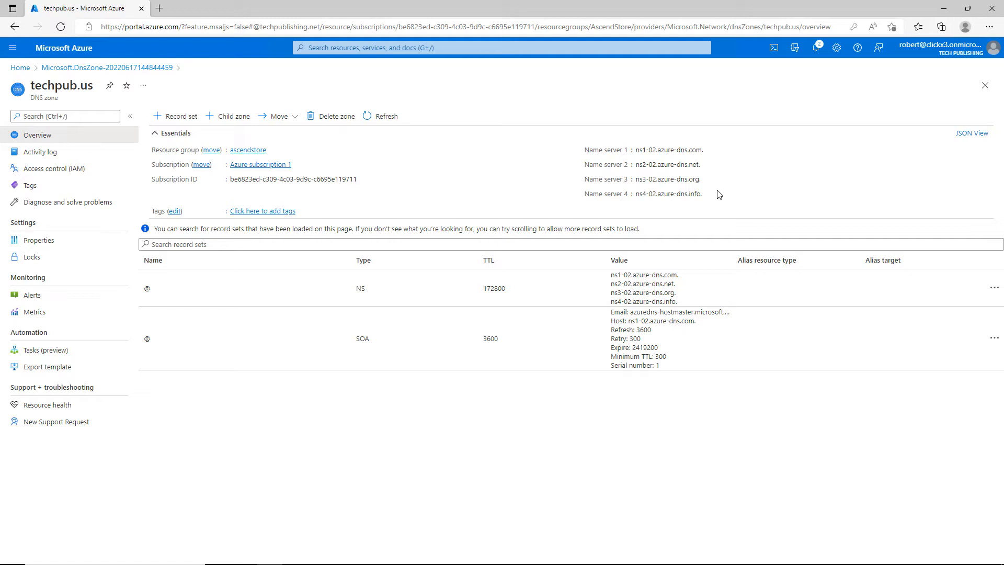
{"action": "mouse_move", "coordinate": [707, 194]}
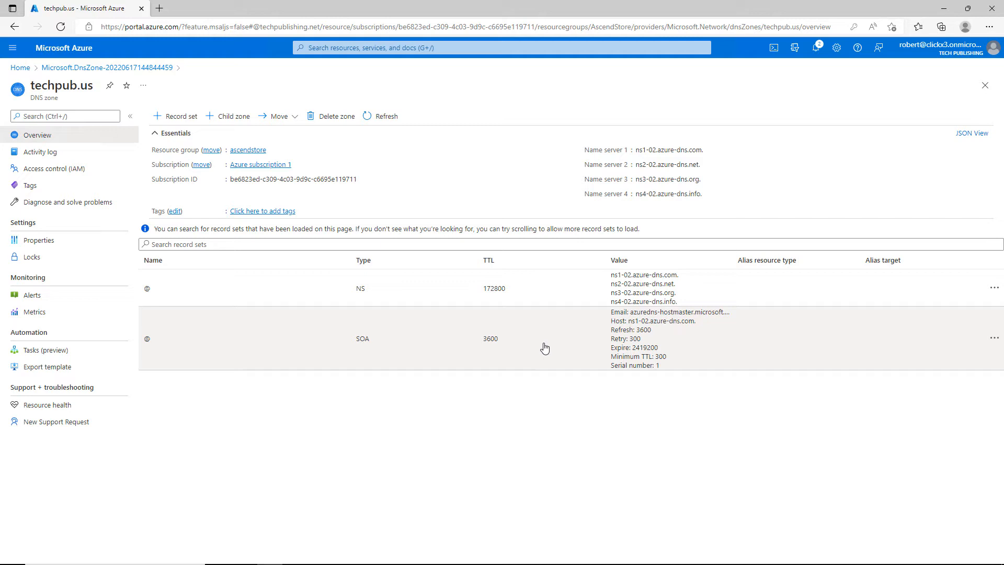
{"action": "mouse_move", "coordinate": [358, 311]}
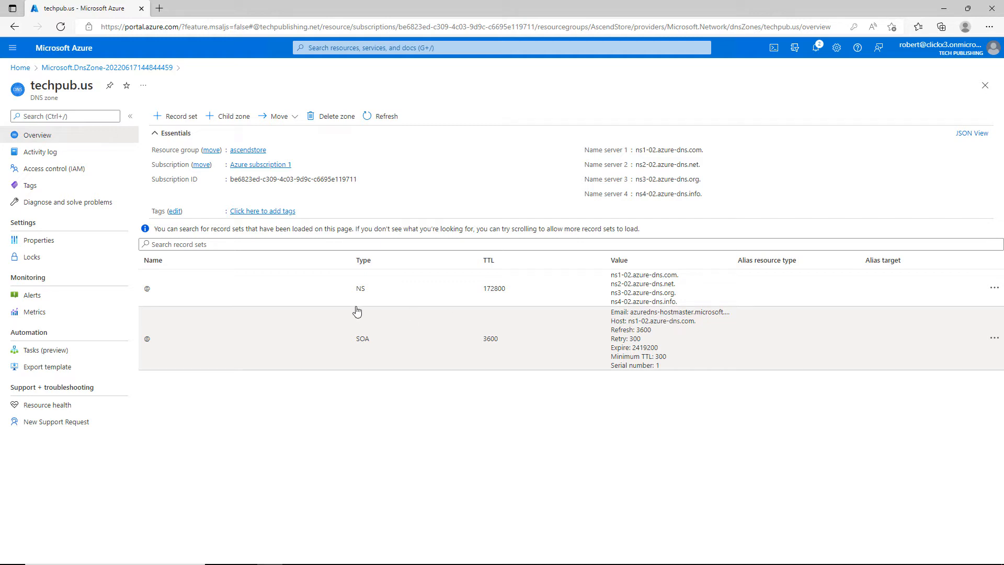
{"action": "mouse_move", "coordinate": [221, 148]}
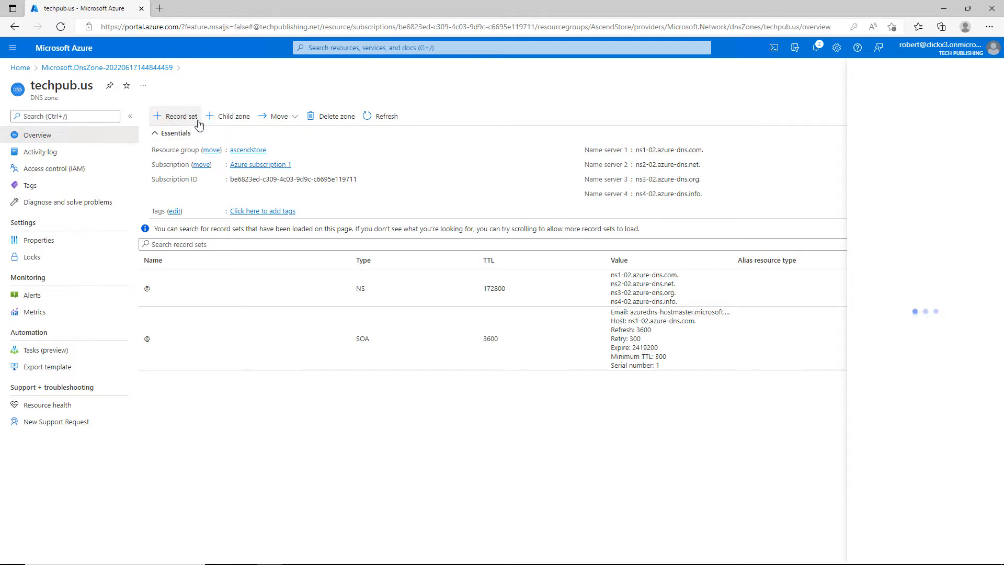
Create an A record set named web pointing to 199.15.3.51
{"action": "left_click", "coordinate": [179, 116]}
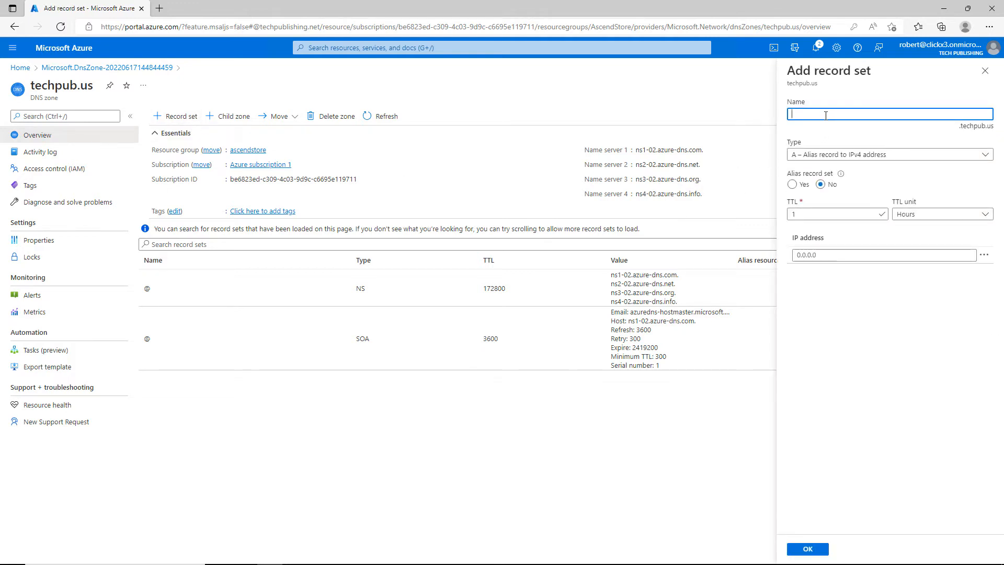
{"action": "type", "text": "mail"}
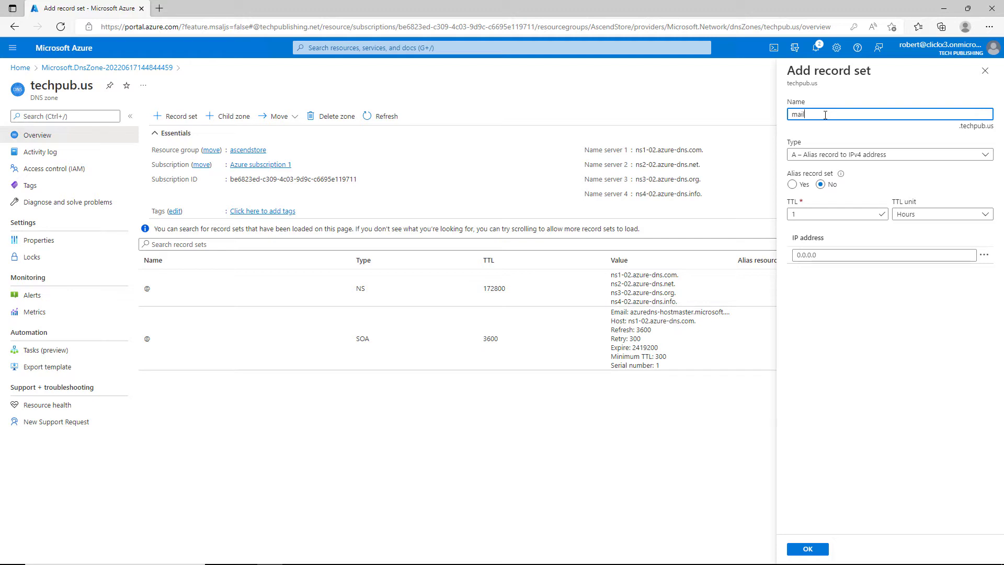
{"action": "mouse_move", "coordinate": [863, 155]}
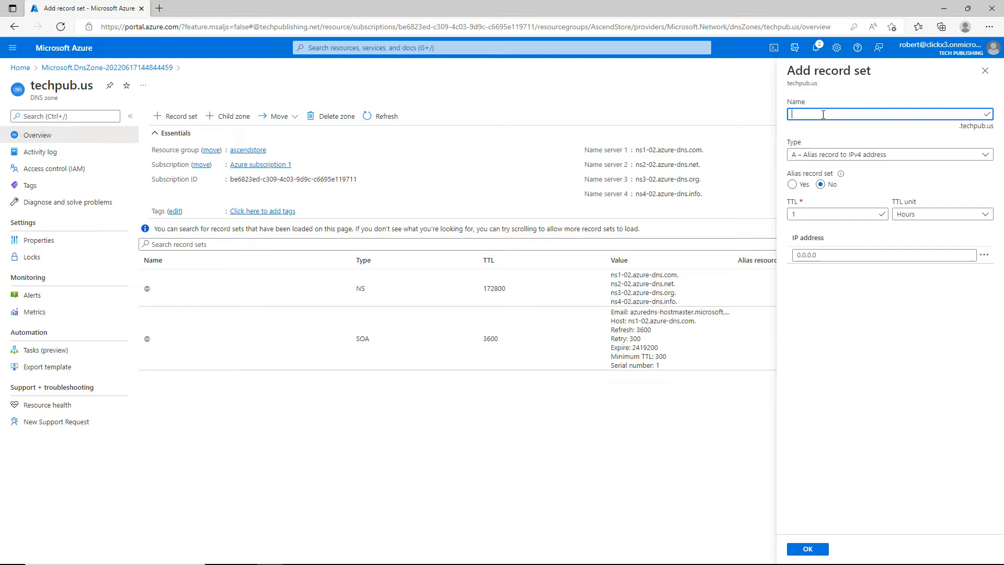
{"action": "type", "text": "web"}
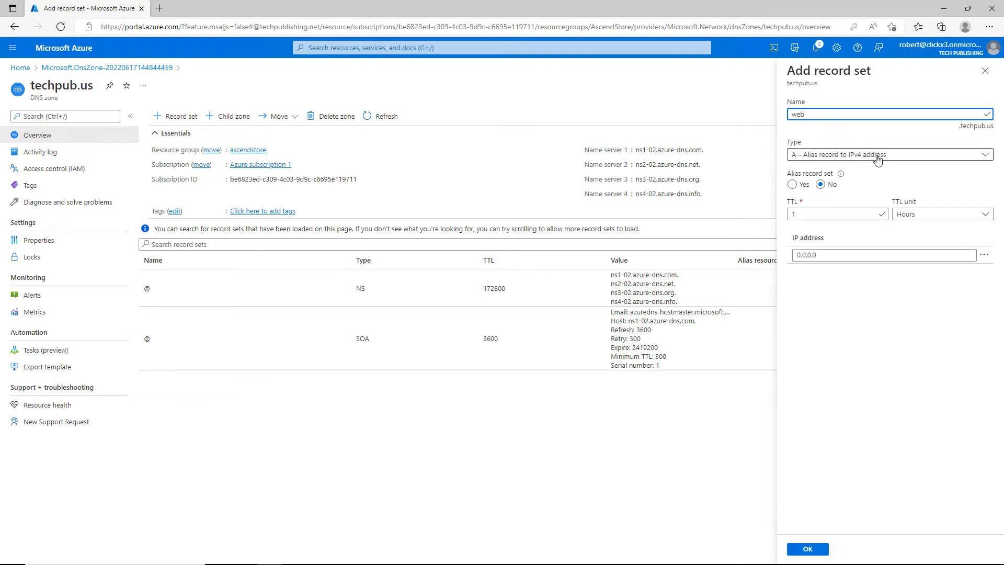
{"action": "mouse_move", "coordinate": [901, 158]}
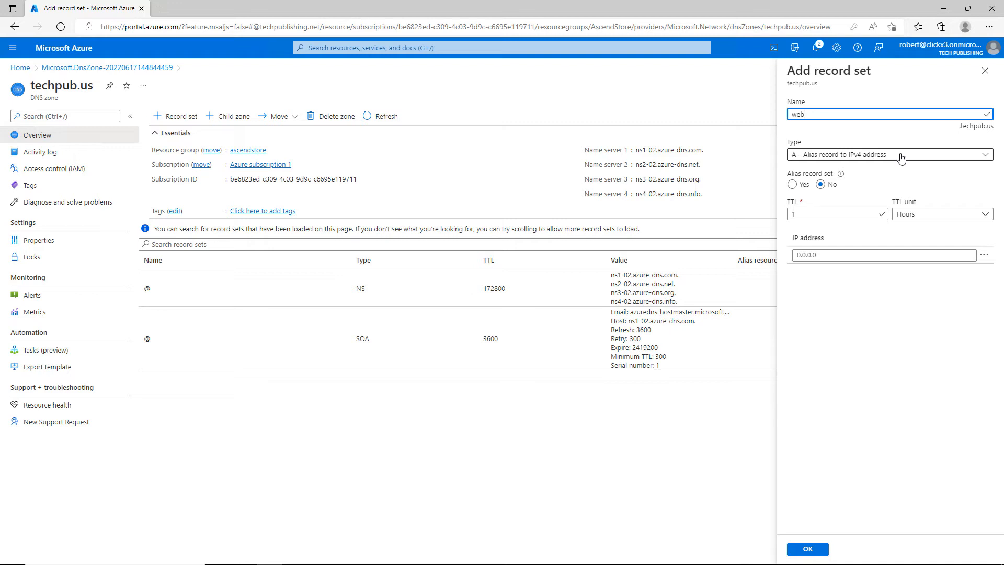
{"action": "left_click", "coordinate": [889, 154]}
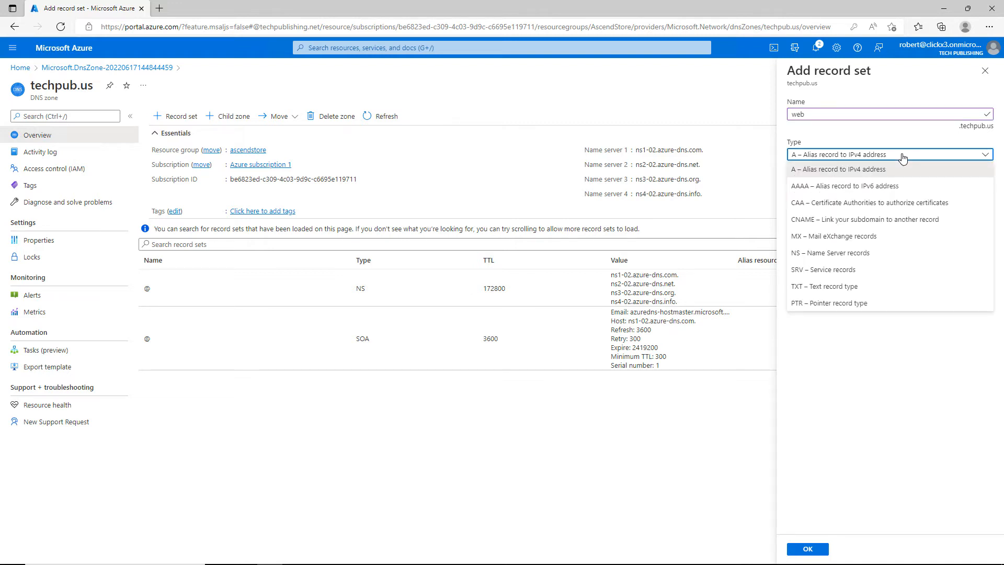
{"action": "mouse_move", "coordinate": [893, 186]}
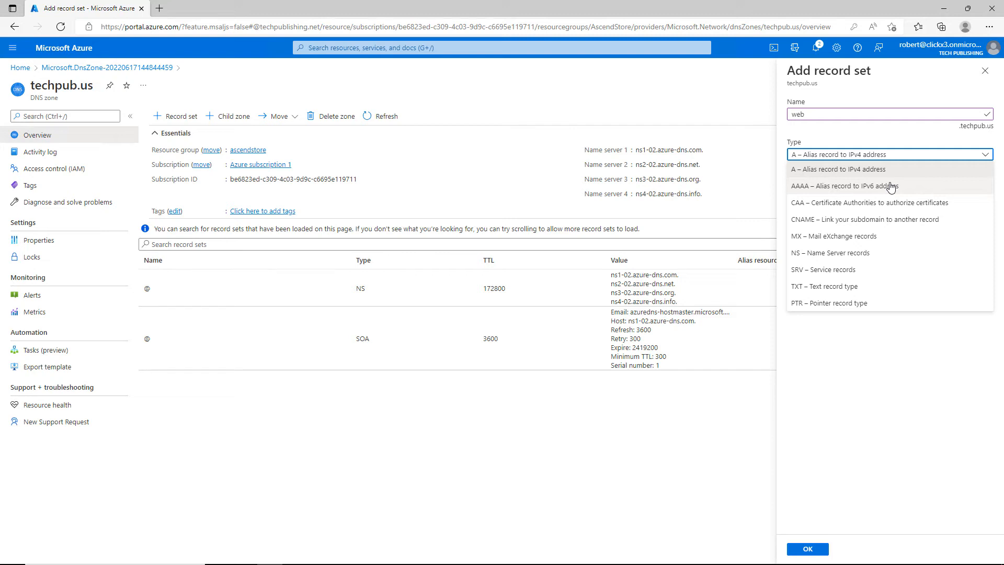
{"action": "mouse_move", "coordinate": [902, 207]}
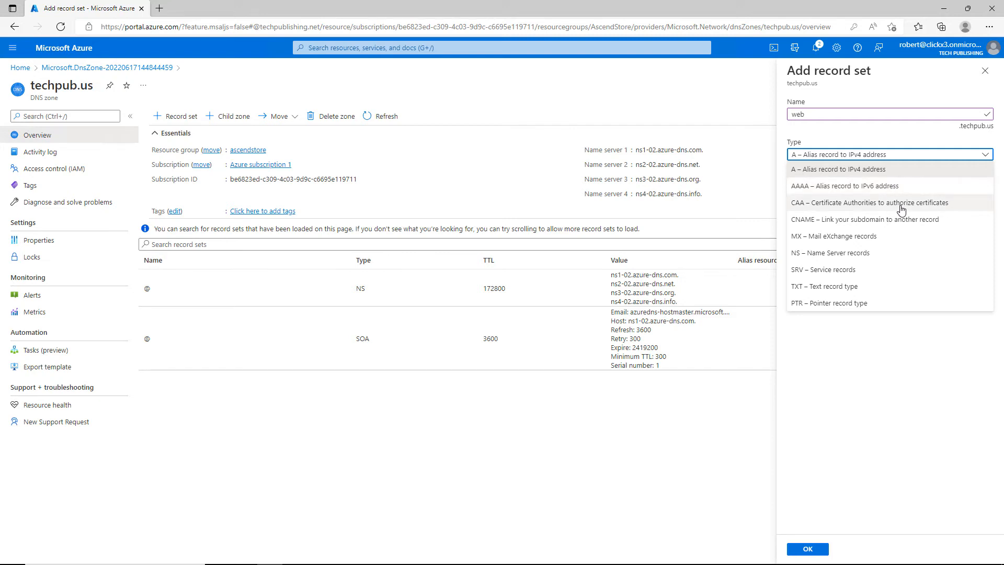
{"action": "mouse_move", "coordinate": [890, 258]}
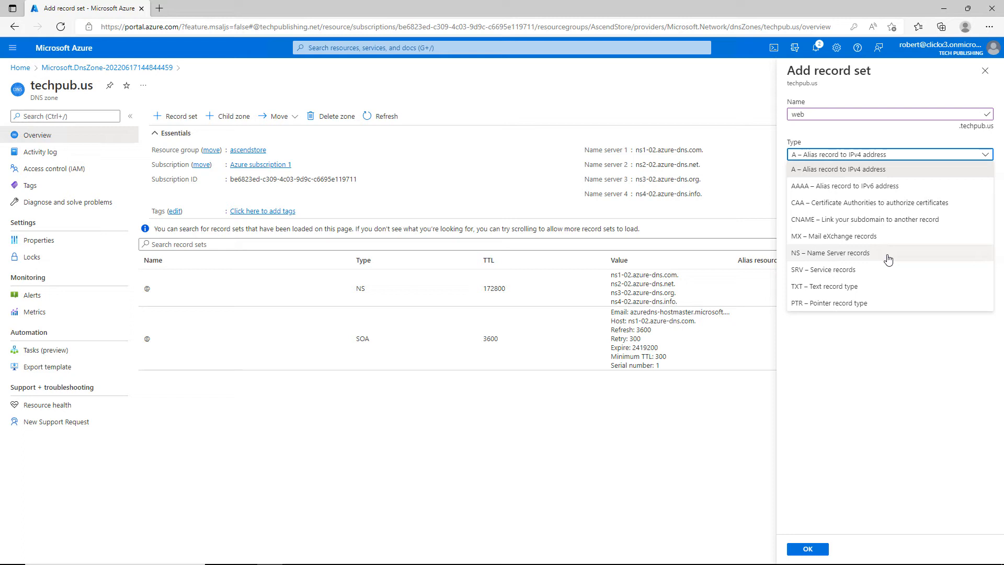
{"action": "mouse_move", "coordinate": [871, 309]}
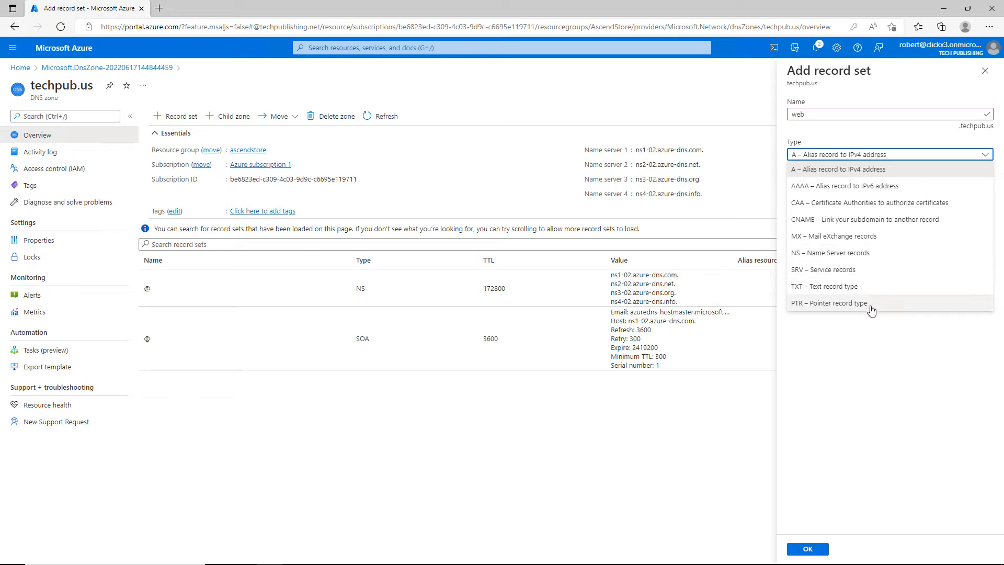
{"action": "left_click", "coordinate": [838, 169]}
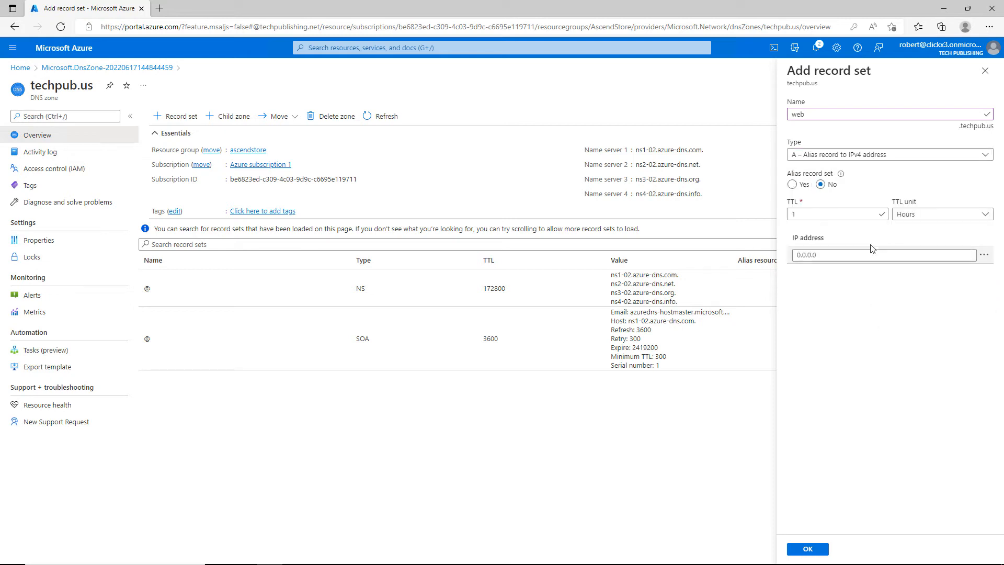
{"action": "left_click", "coordinate": [883, 255]}
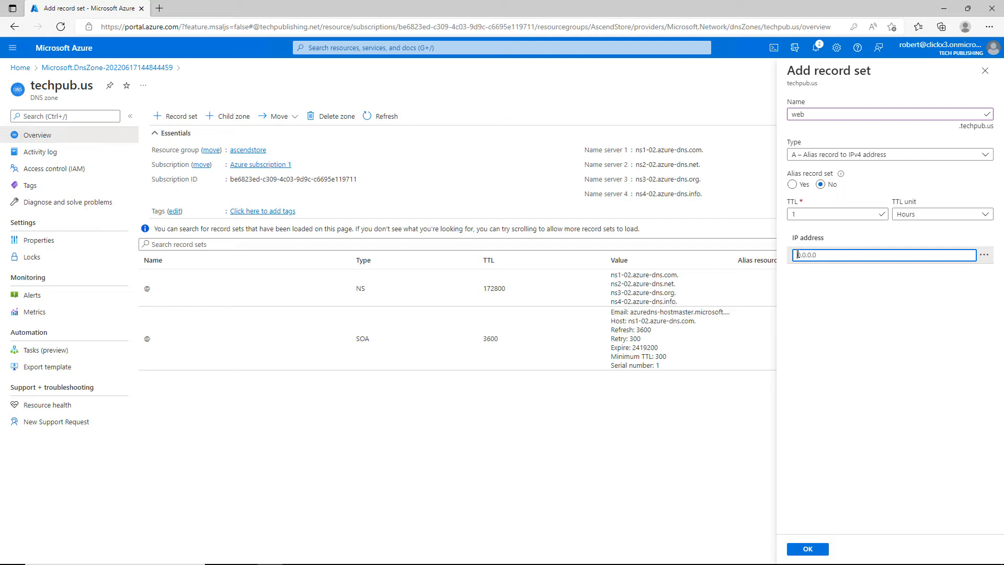
{"action": "mouse_move", "coordinate": [869, 267]}
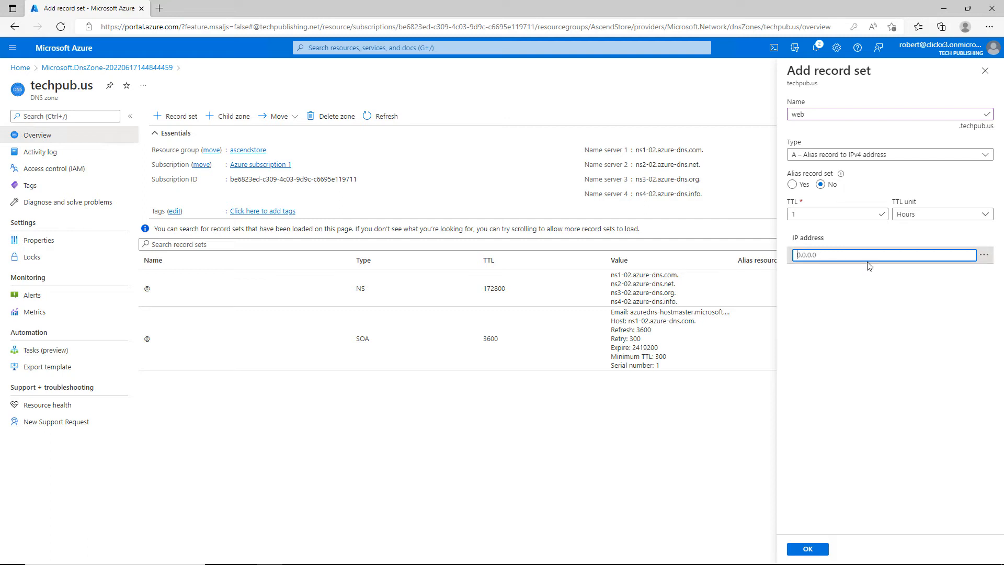
{"action": "type", "text": "199.15.3.51"}
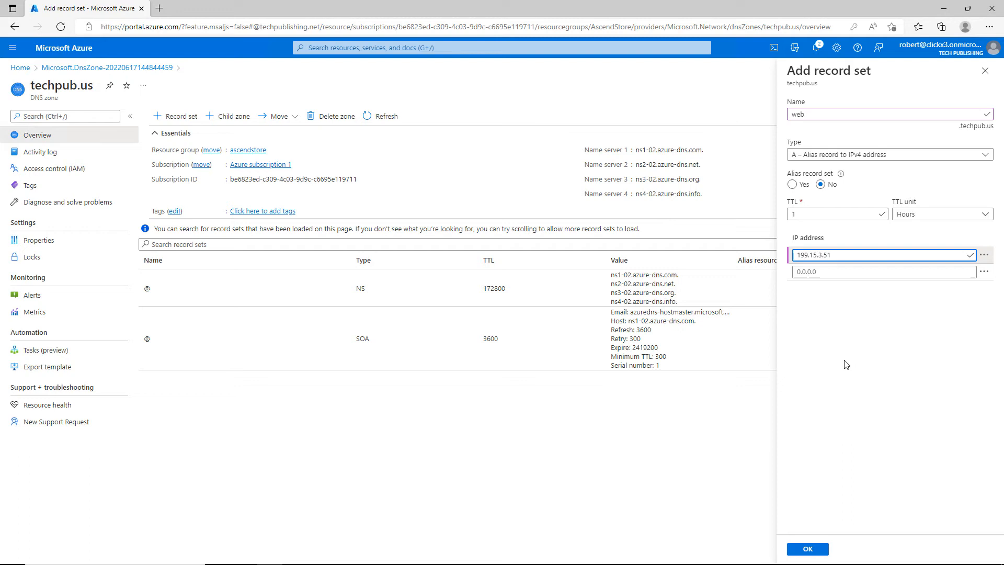
{"action": "mouse_move", "coordinate": [691, 450]}
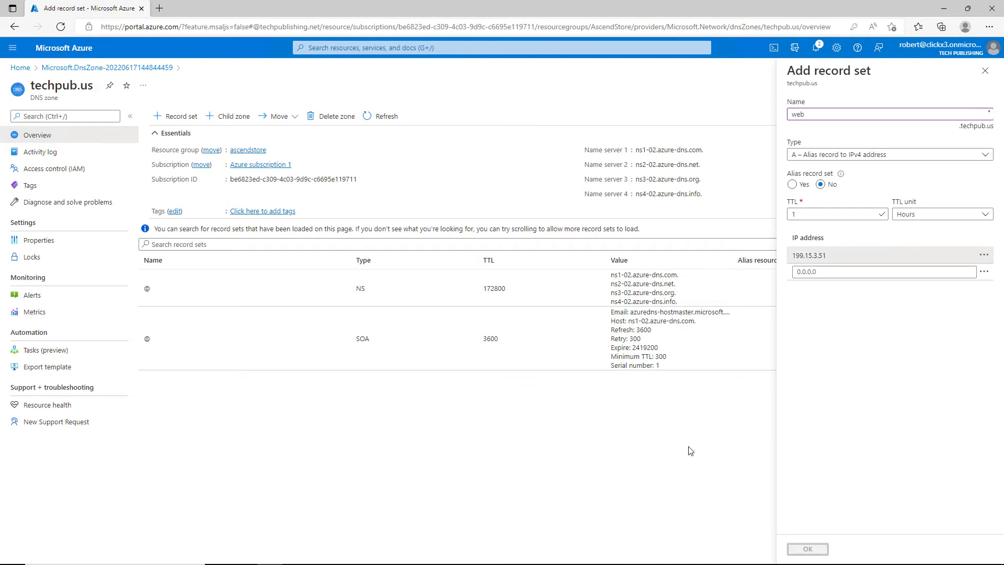
{"action": "left_click", "coordinate": [807, 549]}
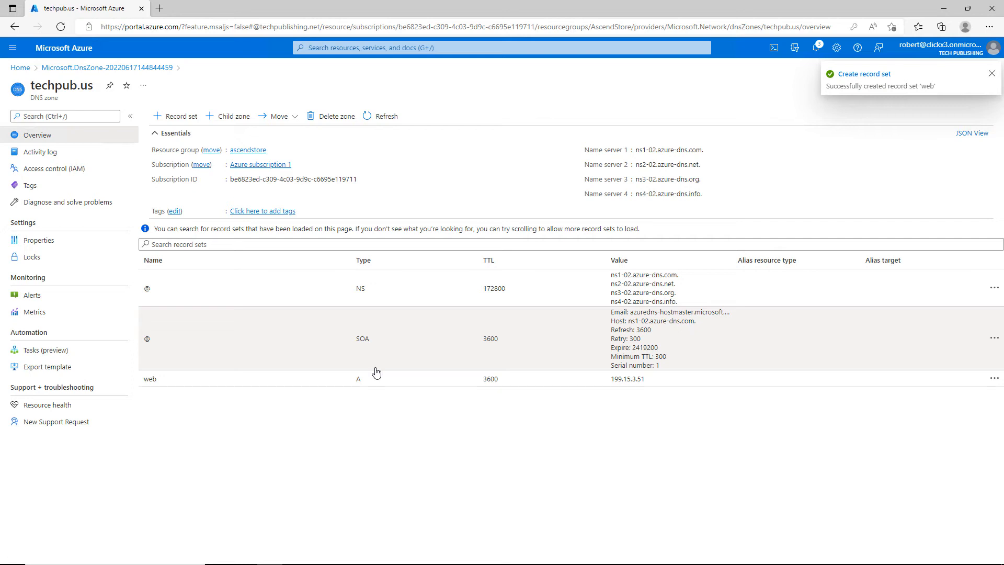
Create an A record set named mail pointing to 185.58.5.5
{"action": "left_click", "coordinate": [993, 73]}
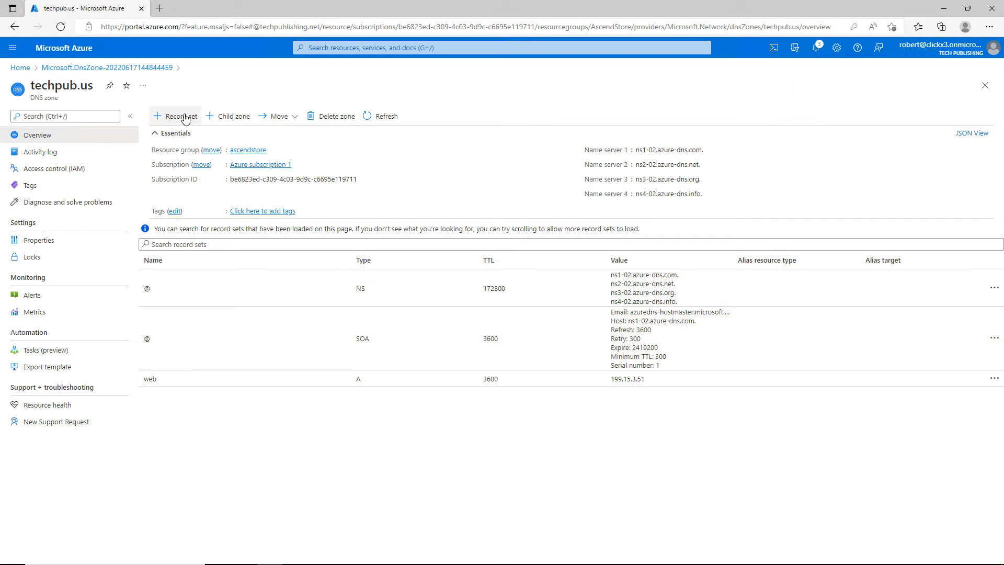
{"action": "left_click", "coordinate": [175, 116]}
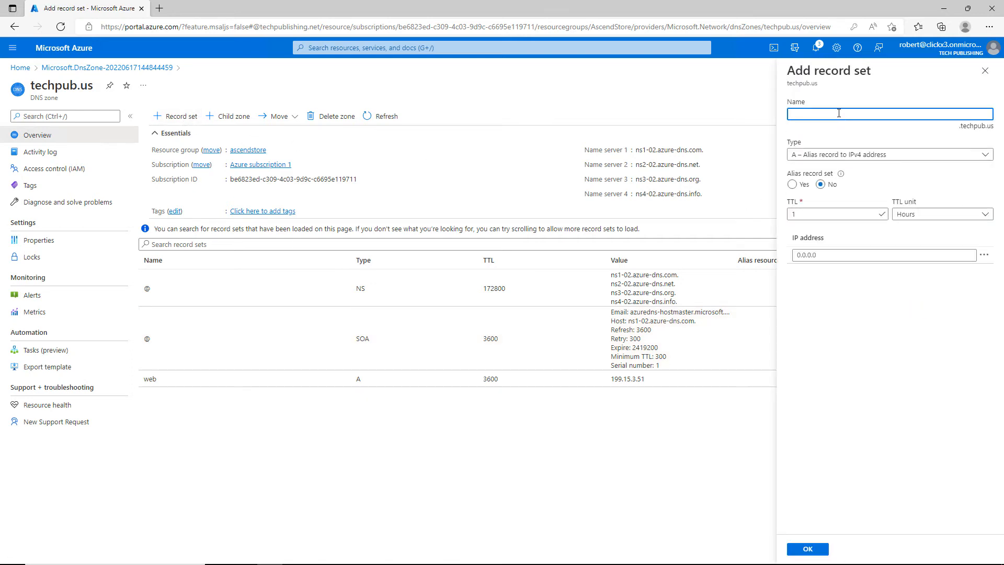
{"action": "type", "text": "mail"}
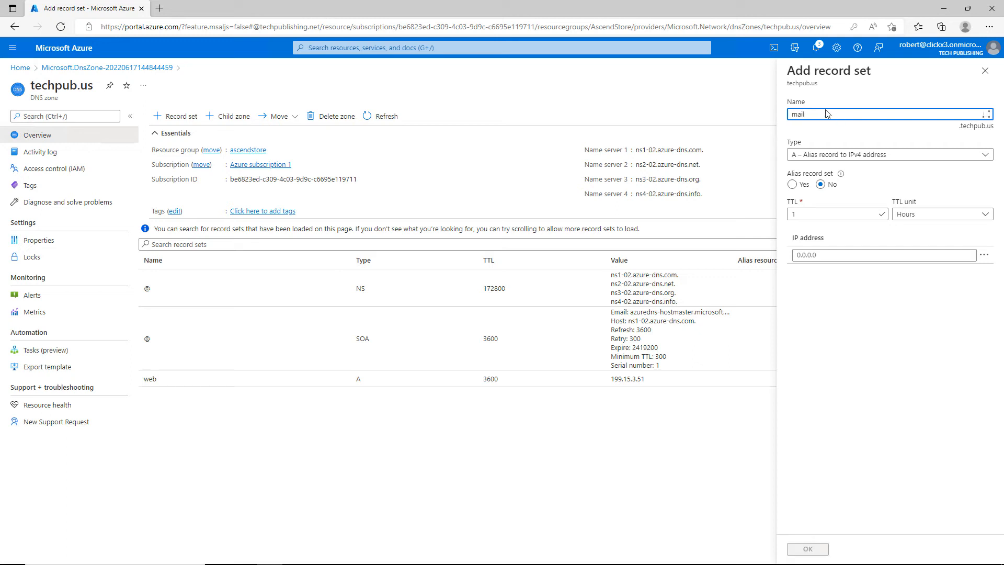
{"action": "left_click", "coordinate": [883, 255]}
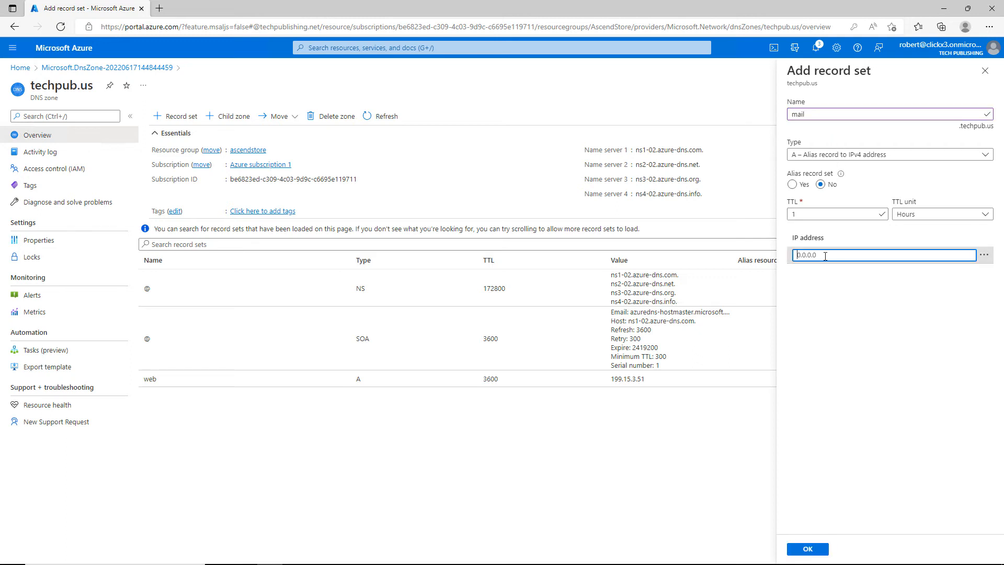
{"action": "type", "text": "185.58.5.5"}
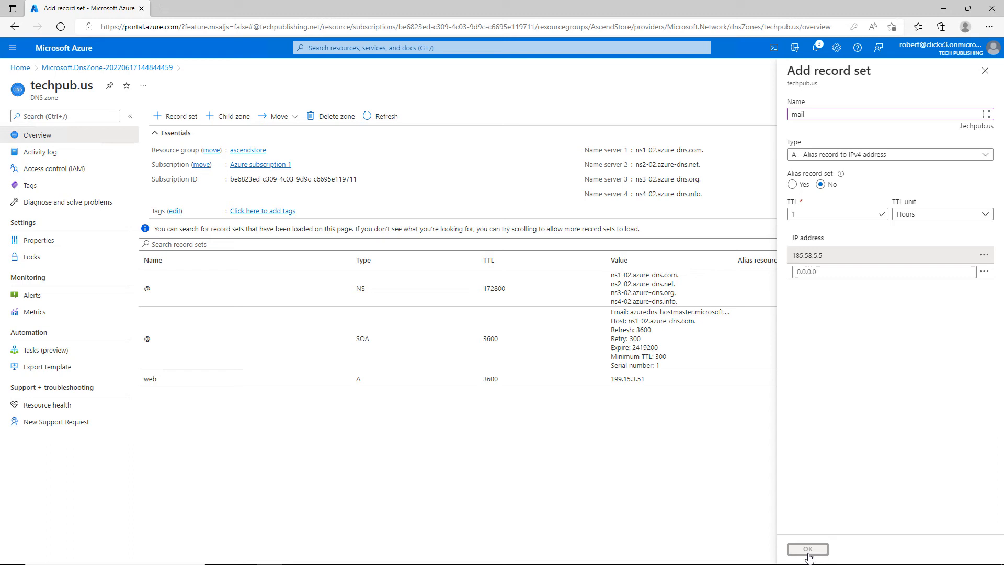
{"action": "left_click", "coordinate": [807, 550]}
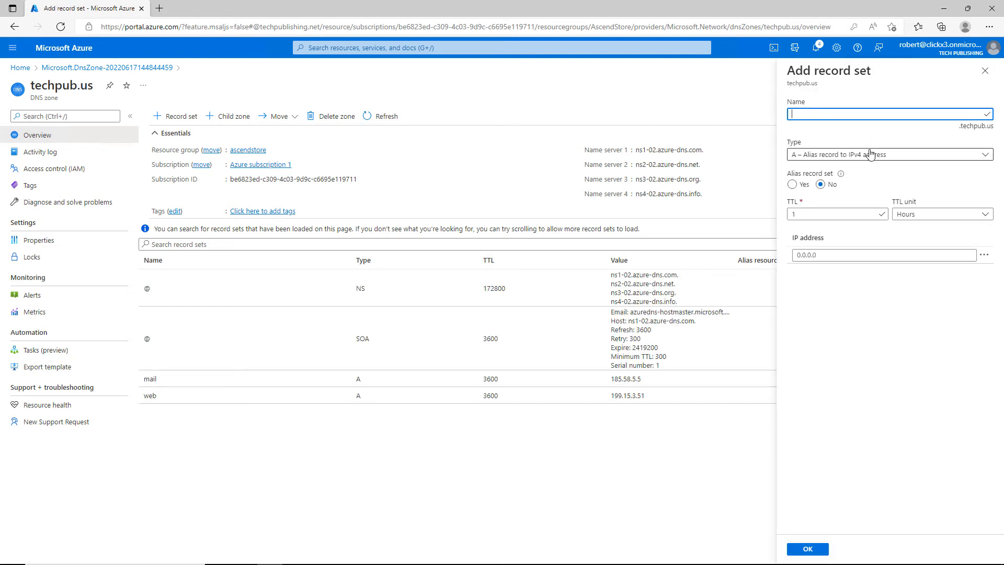
Create a wildcard (*) MX record with preference 10 pointing to mail.techpub.us
{"action": "left_click", "coordinate": [889, 154]}
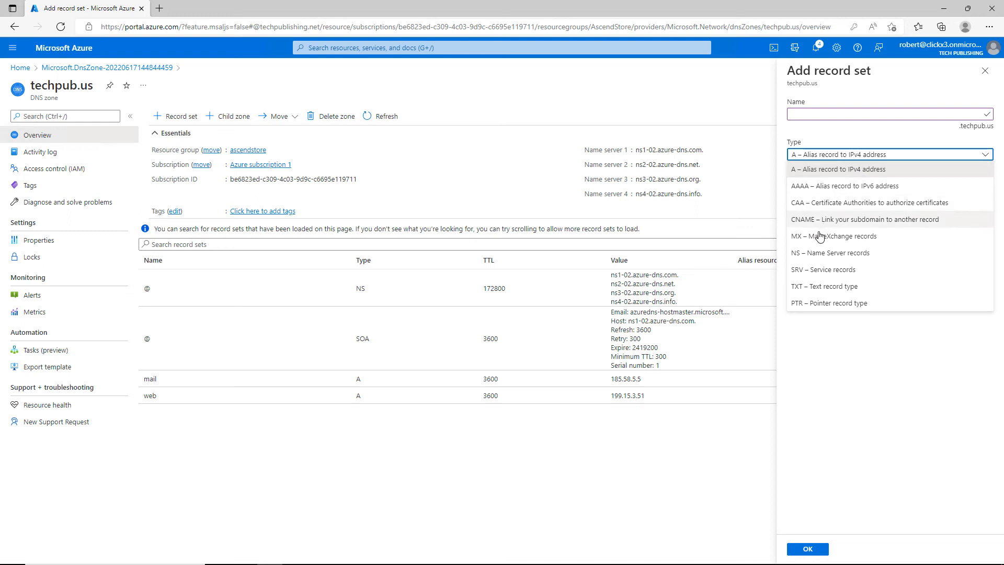
{"action": "left_click", "coordinate": [837, 236]}
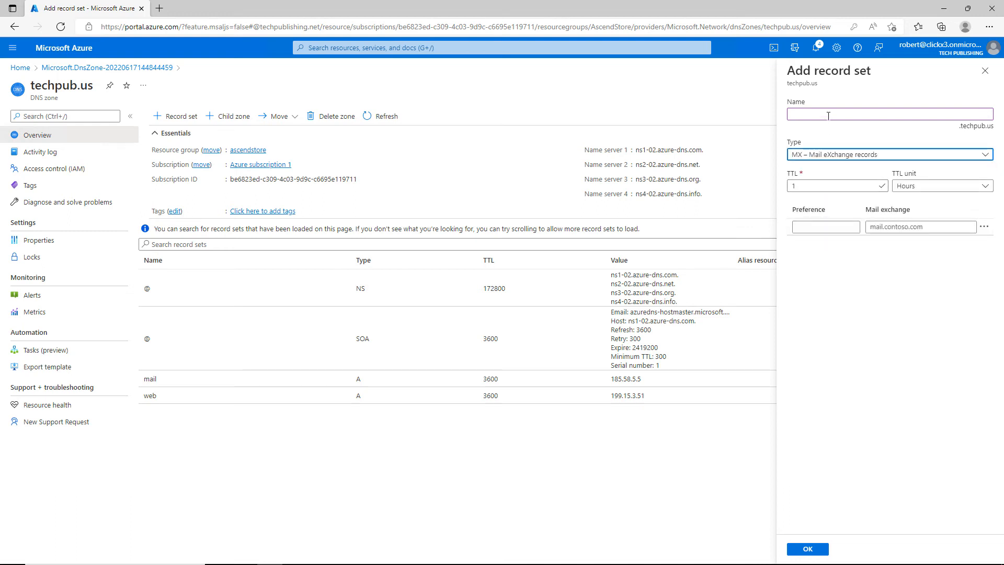
{"action": "type", "text": "10"}
{"action": "left_click", "coordinate": [921, 227]}
{"action": "type", "text": "mail.techpub.us"}
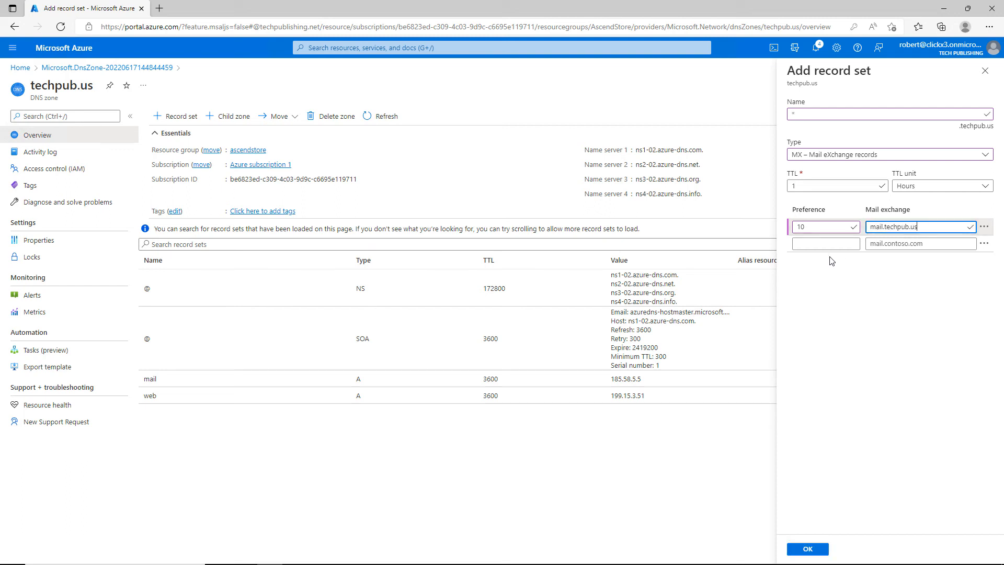
{"action": "mouse_move", "coordinate": [931, 226]}
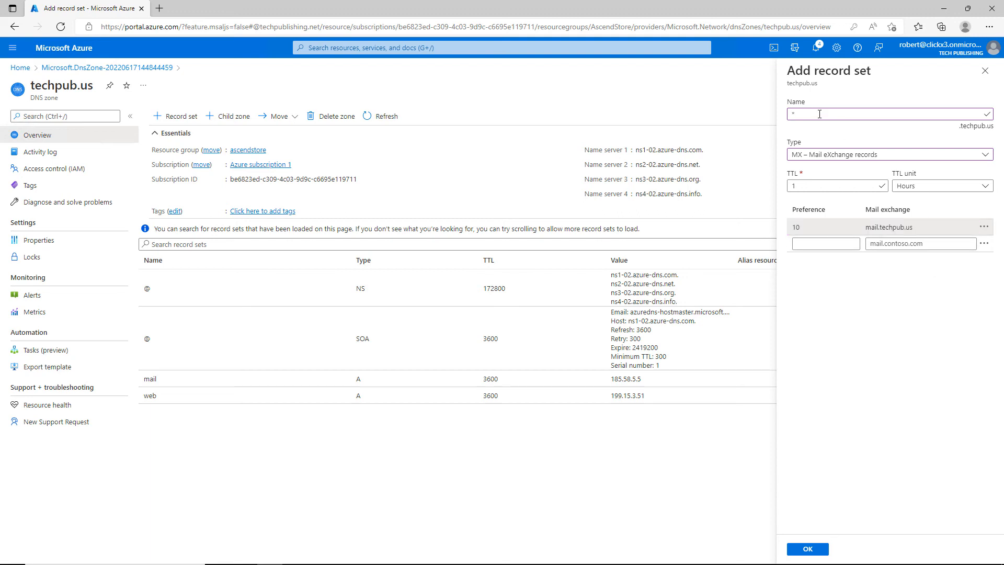
{"action": "mouse_move", "coordinate": [870, 325]}
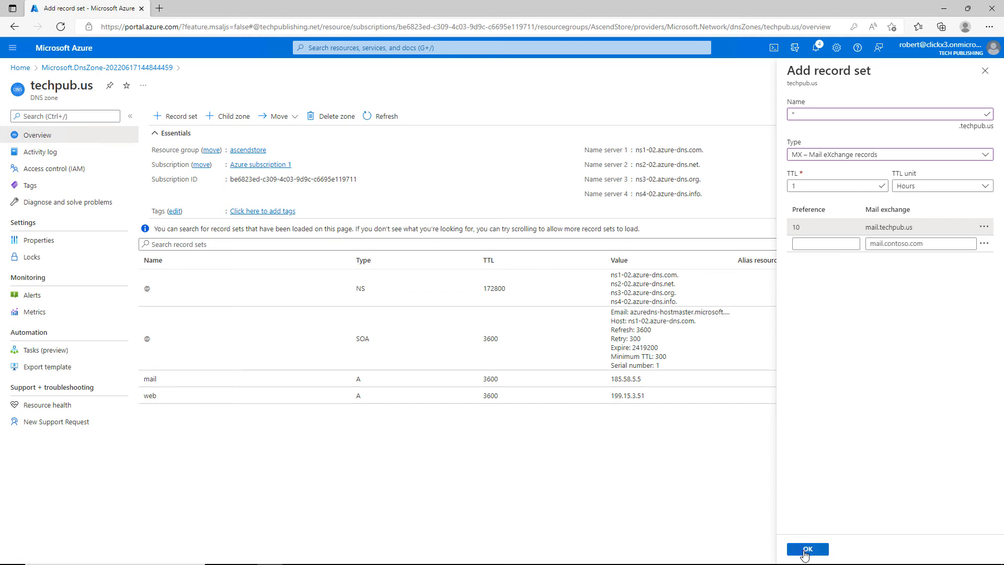
{"action": "left_click", "coordinate": [807, 549]}
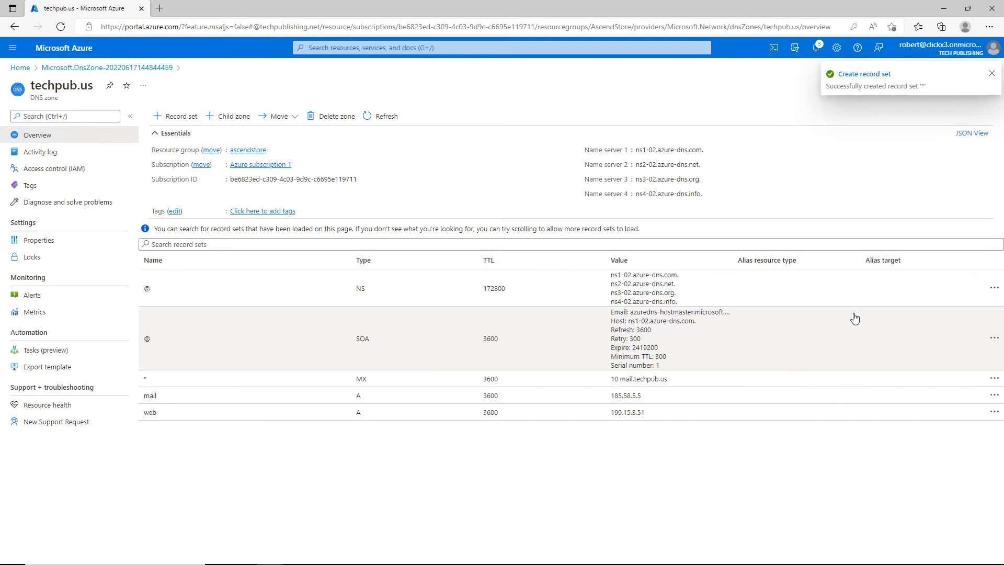
{"action": "left_click", "coordinate": [992, 74]}
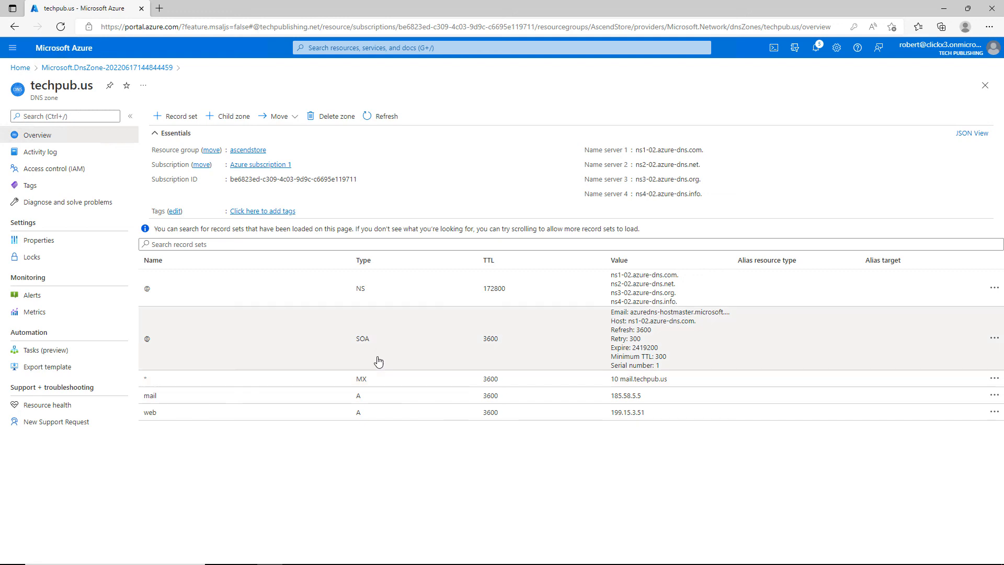
{"action": "mouse_move", "coordinate": [314, 456]}
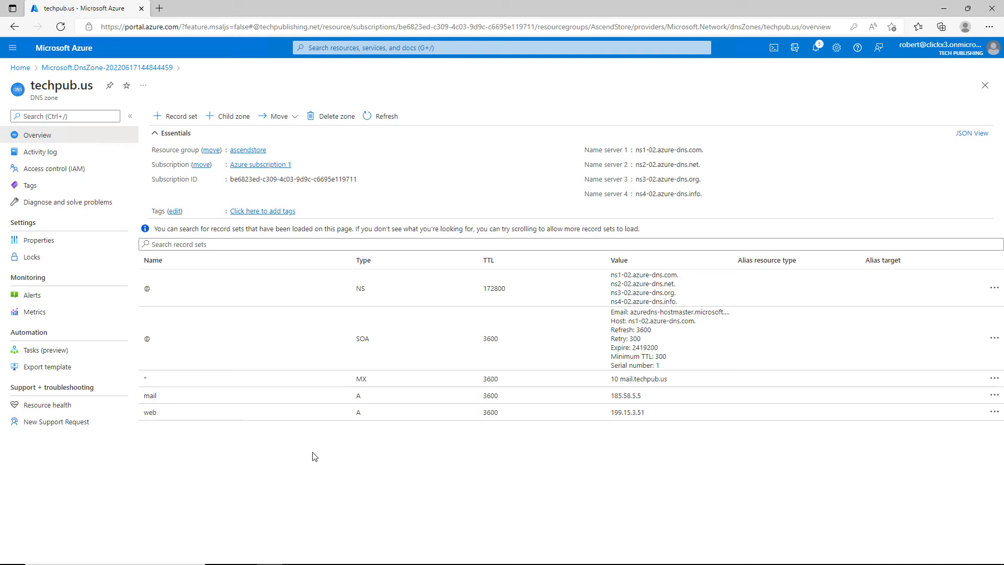
{"action": "mouse_move", "coordinate": [229, 116]}
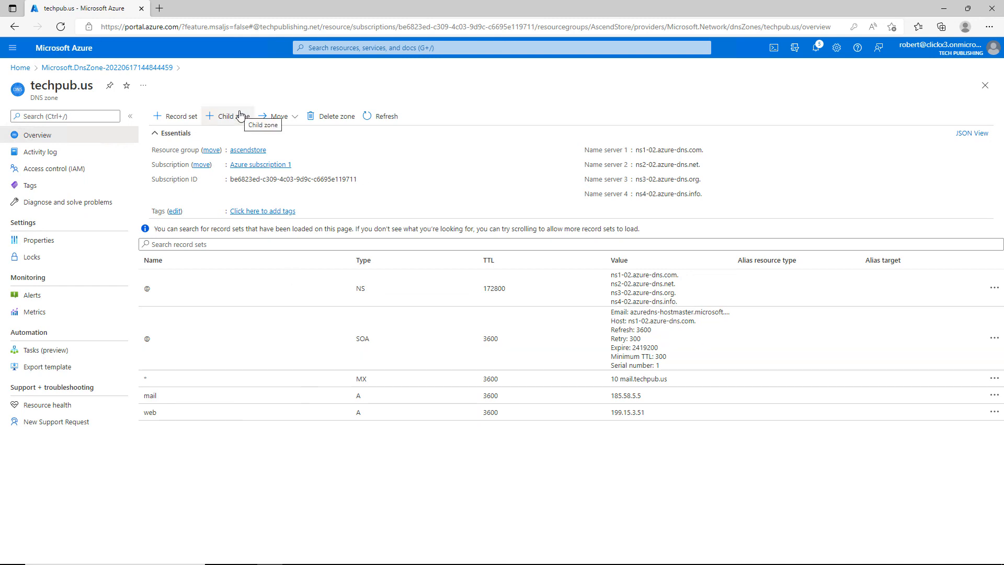
{"action": "mouse_move", "coordinate": [241, 116]}
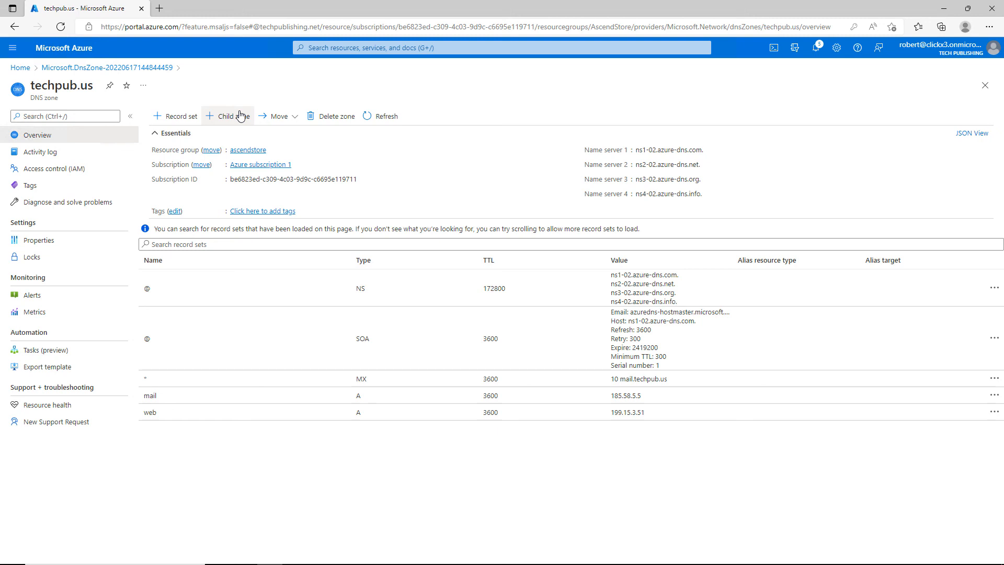
{"action": "mouse_move", "coordinate": [234, 116]}
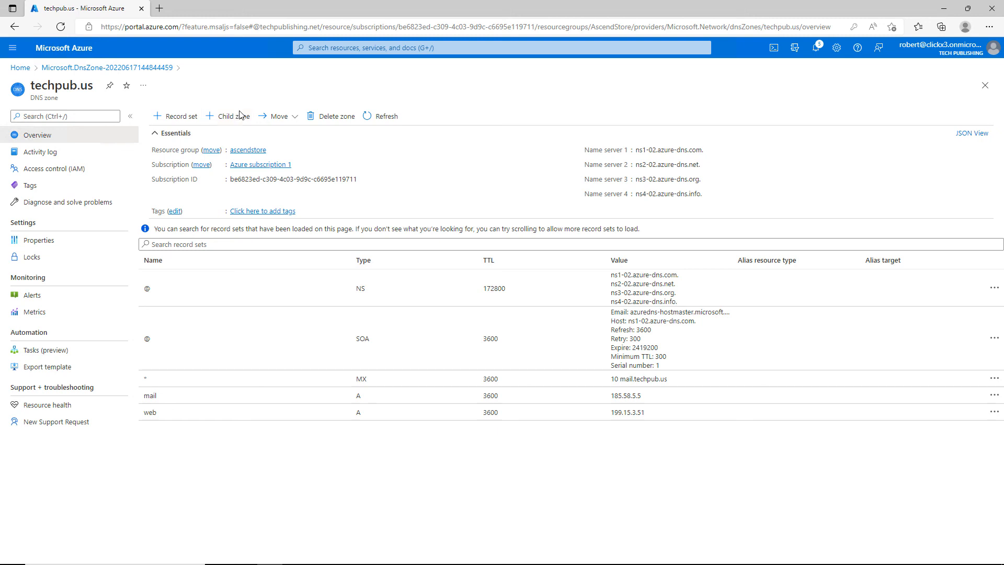